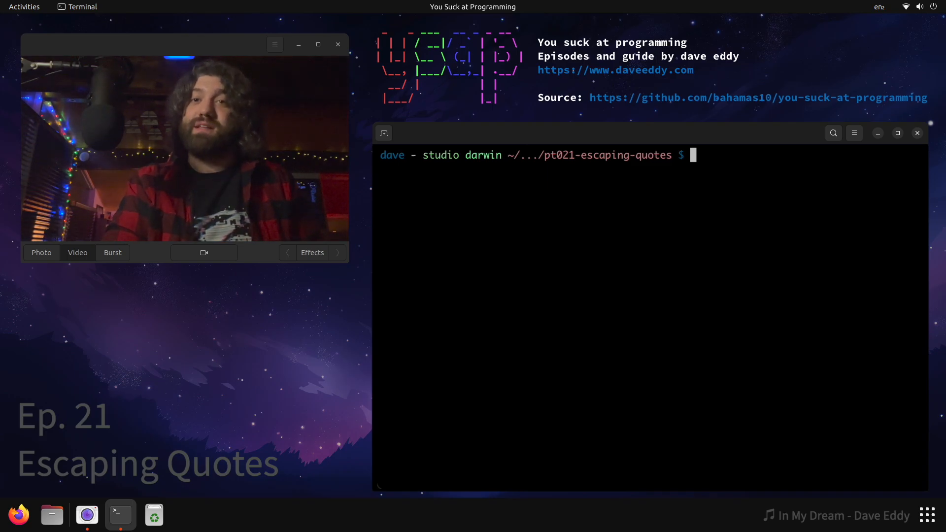
List the folder's files with ls before typing the vim 01-both command.
type("ls")
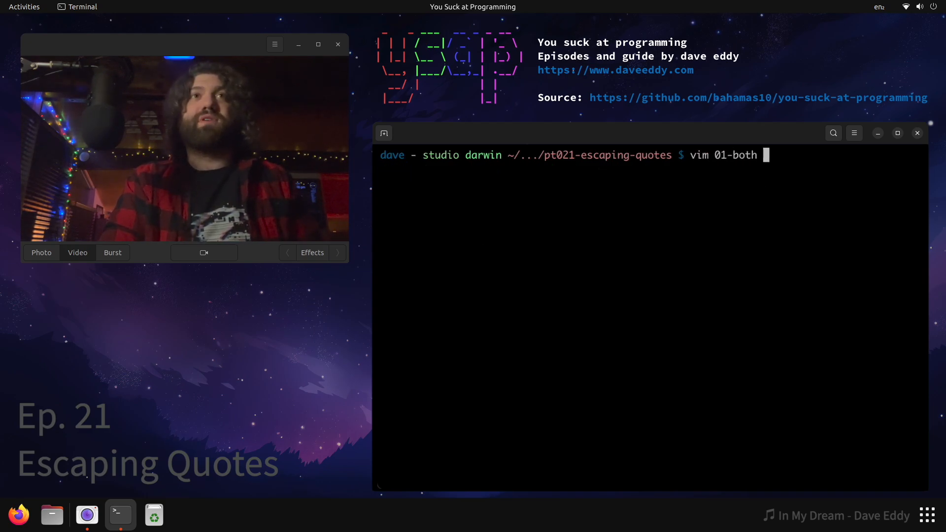
key("Return")
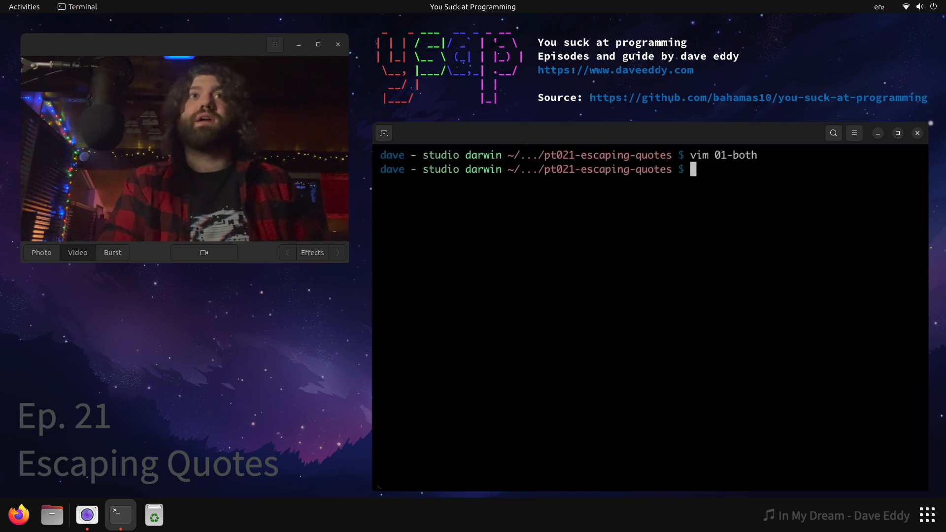
type("./01-both")
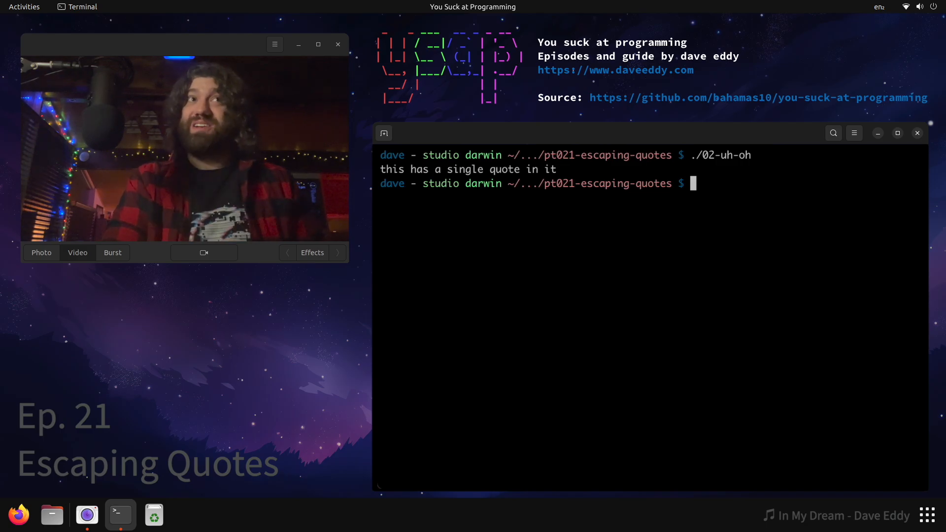
Launch vim on the 02-uh-oh script to edit its both= line.
type("vim 02-uh-oh")
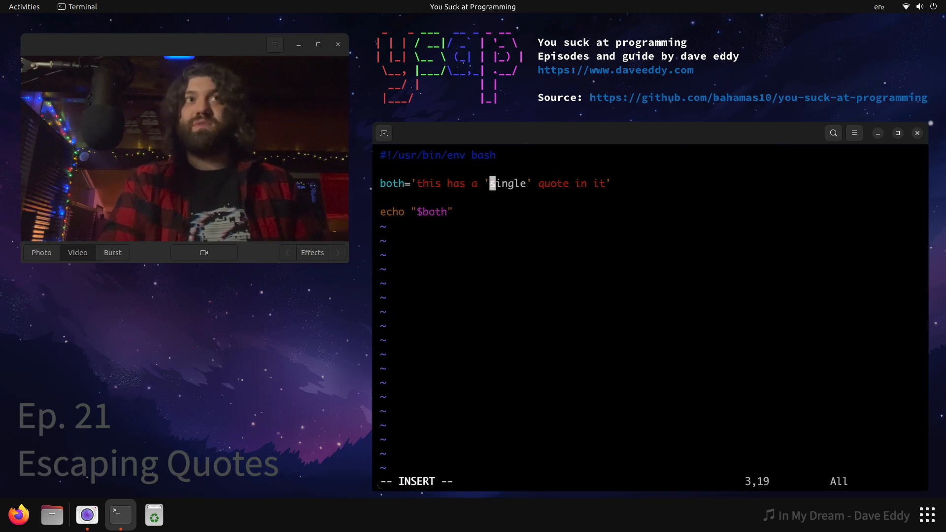
Insert the \' escape sequences before and after the word single in the quoted string.
type("\\")
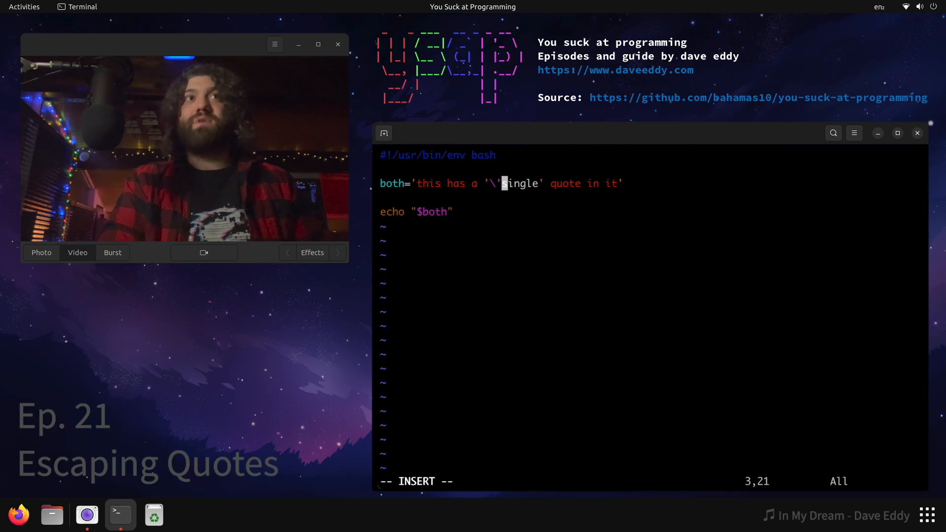
key("Escape")
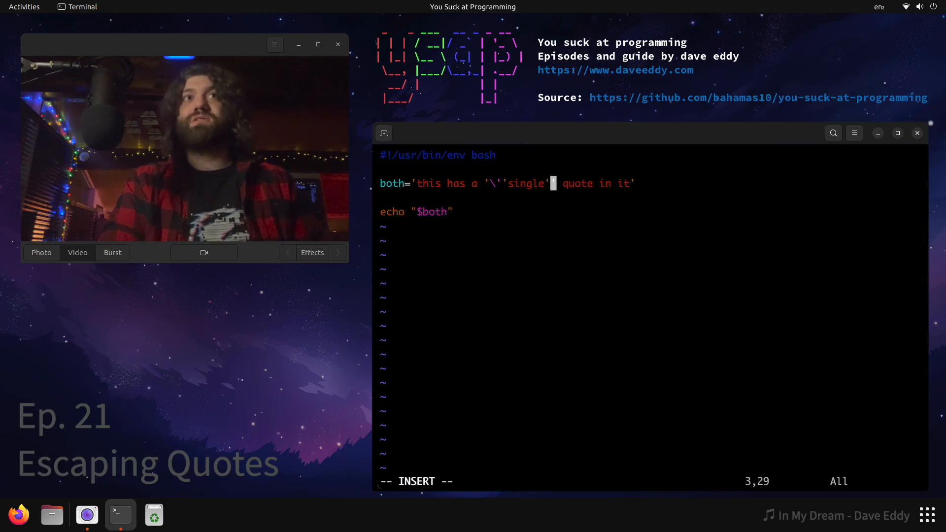
type("\\'")
type("vim")
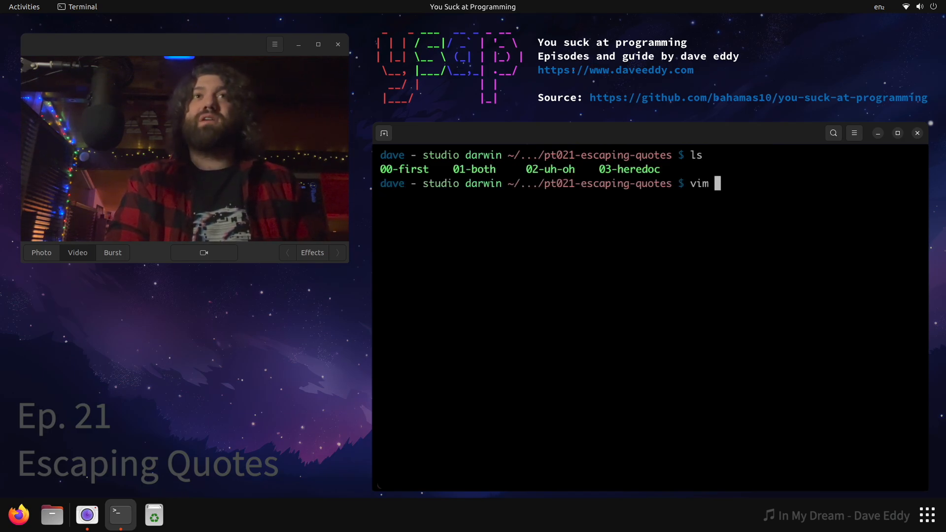
Complete the command with 03-heredoc to view the script before running ./03-heredoc.
type("03-heredoc")
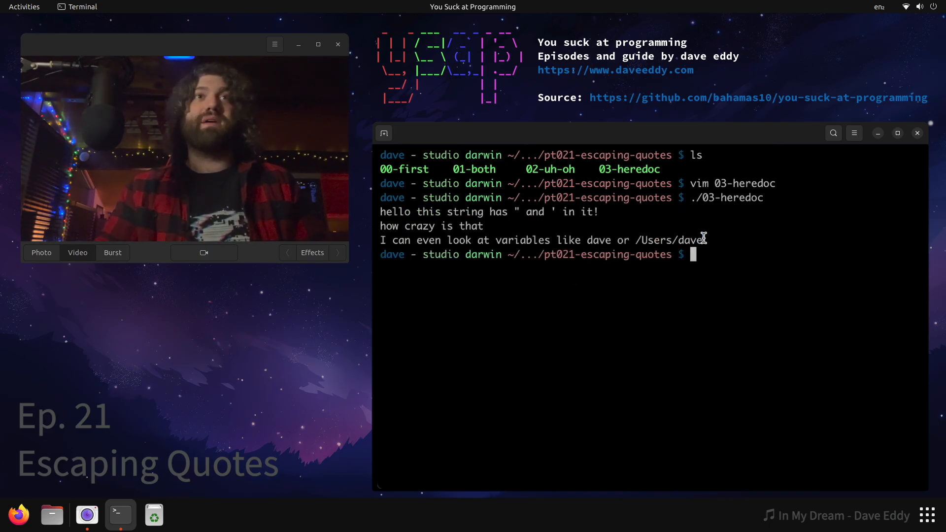
Reopen 03-heredoc in vim and add an opening double quote before the EOF delimiter.
type("vim")
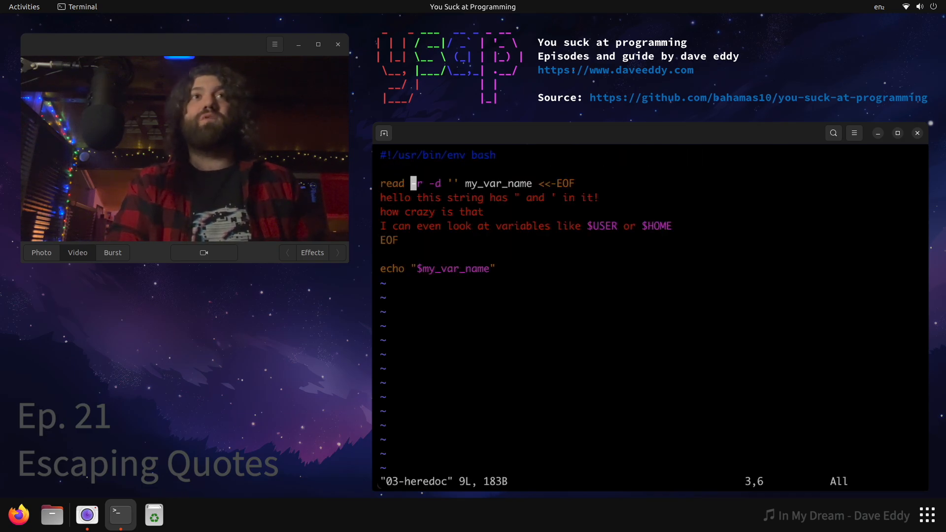
type("\"")
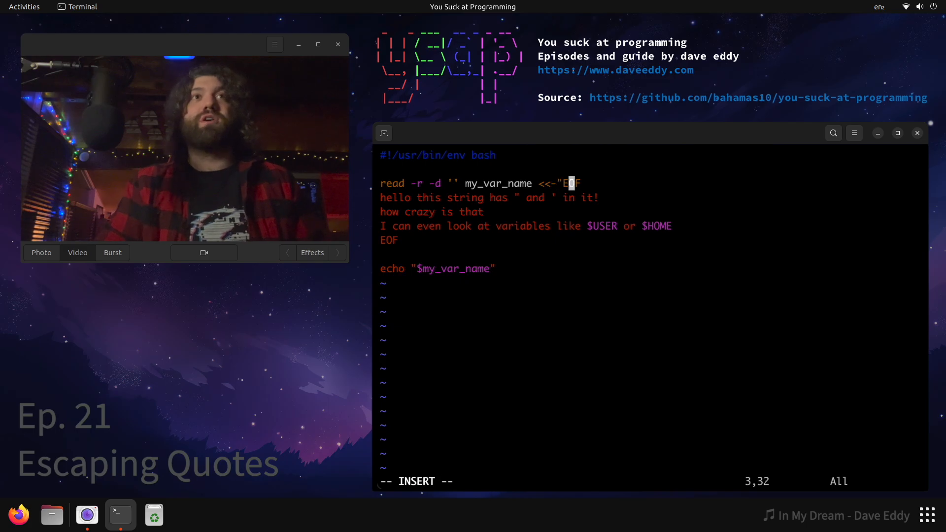